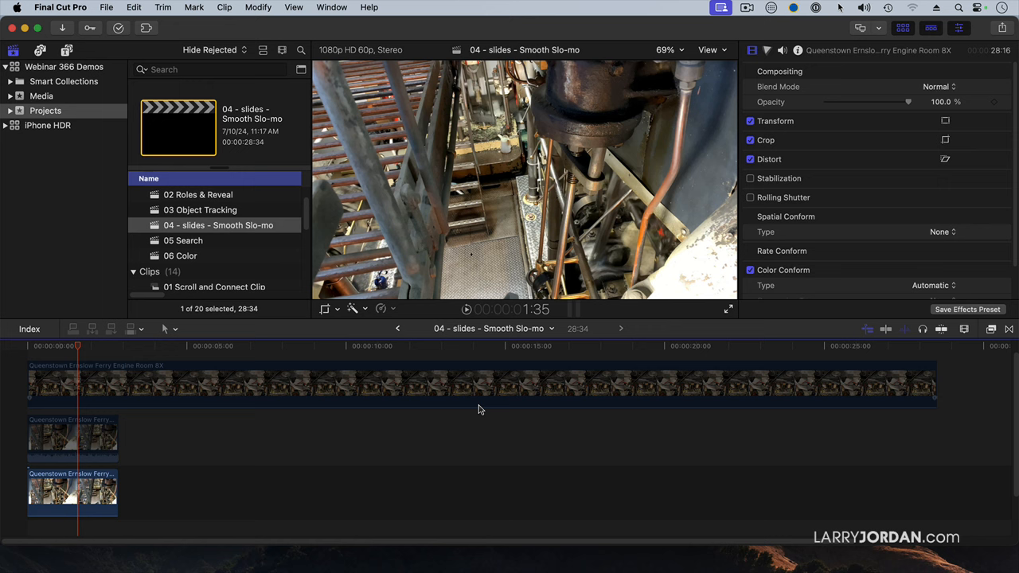
pyautogui.moveTo(311, 524)
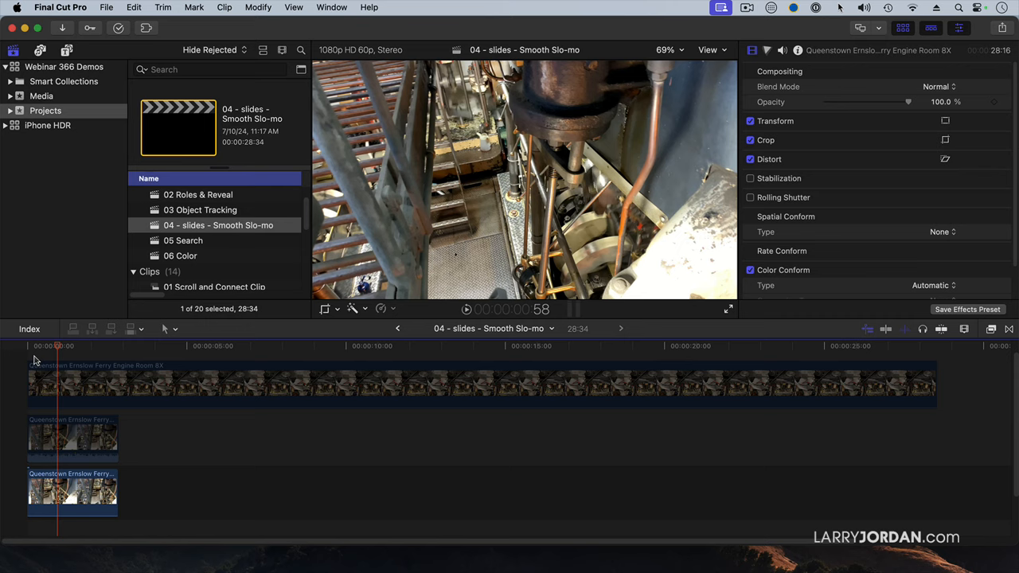
# Move the playhead back to the start of the timeline
pyautogui.click(83, 346)
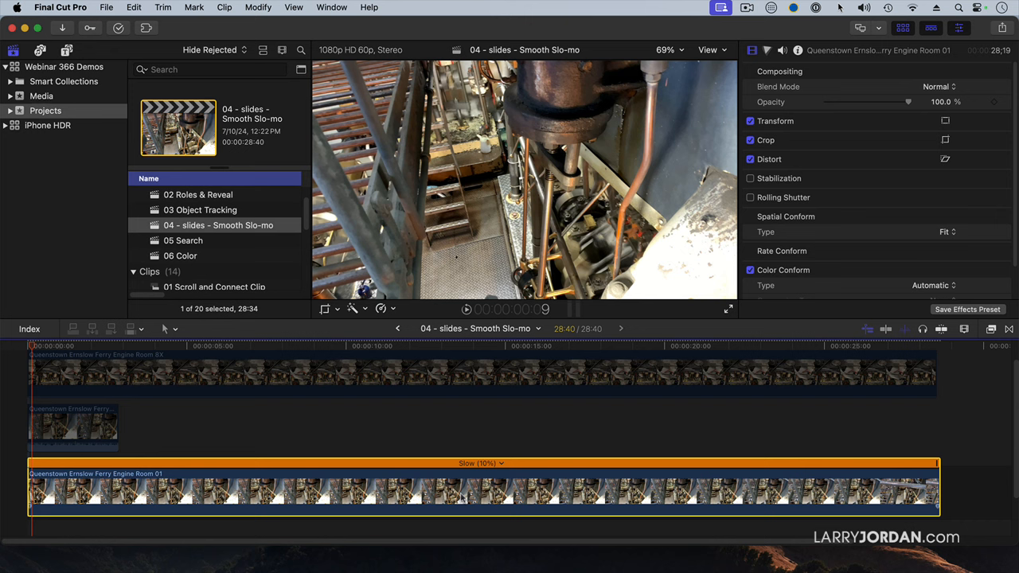
# Change Engine Room 01's retime video quality from Fast (Floor) to Fast (Nearest Frame)
pyautogui.click(386, 309)
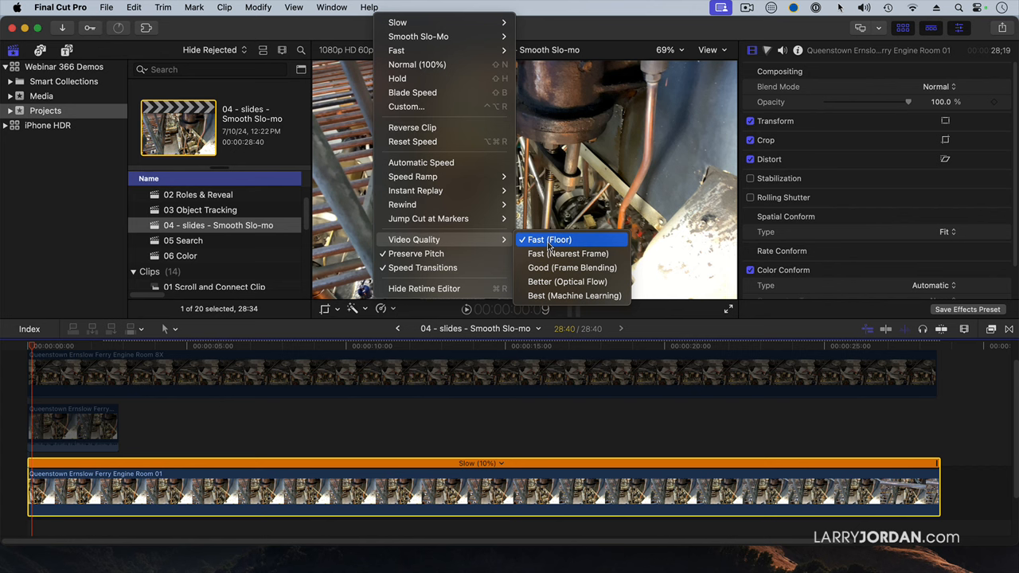
pyautogui.click(549, 239)
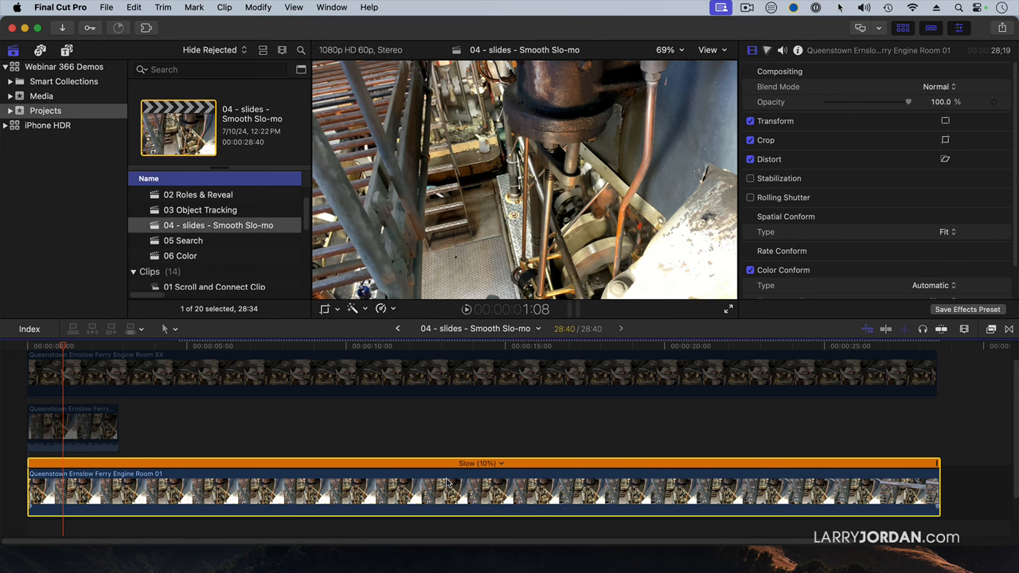
pyautogui.click(382, 309)
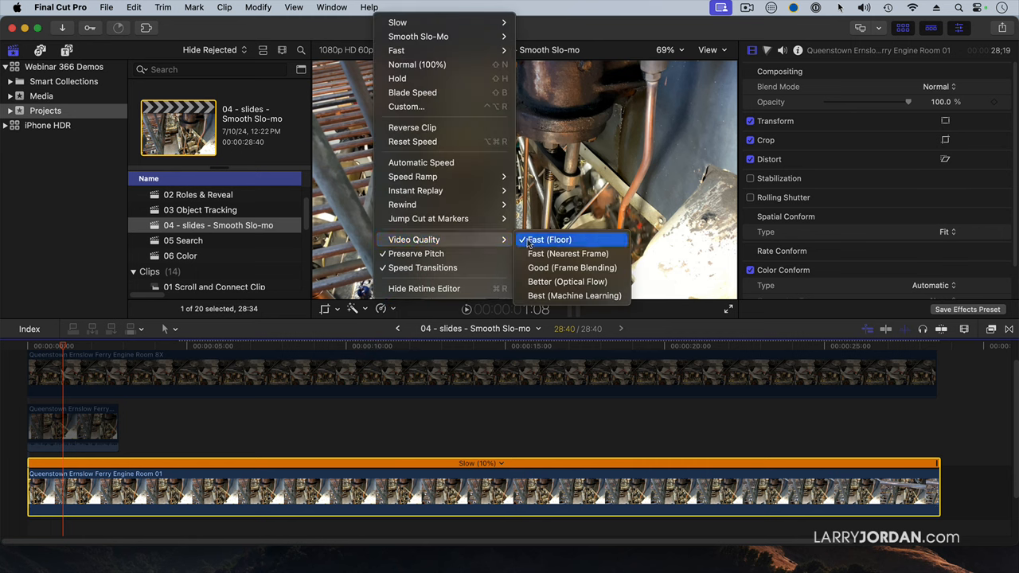
pyautogui.click(547, 240)
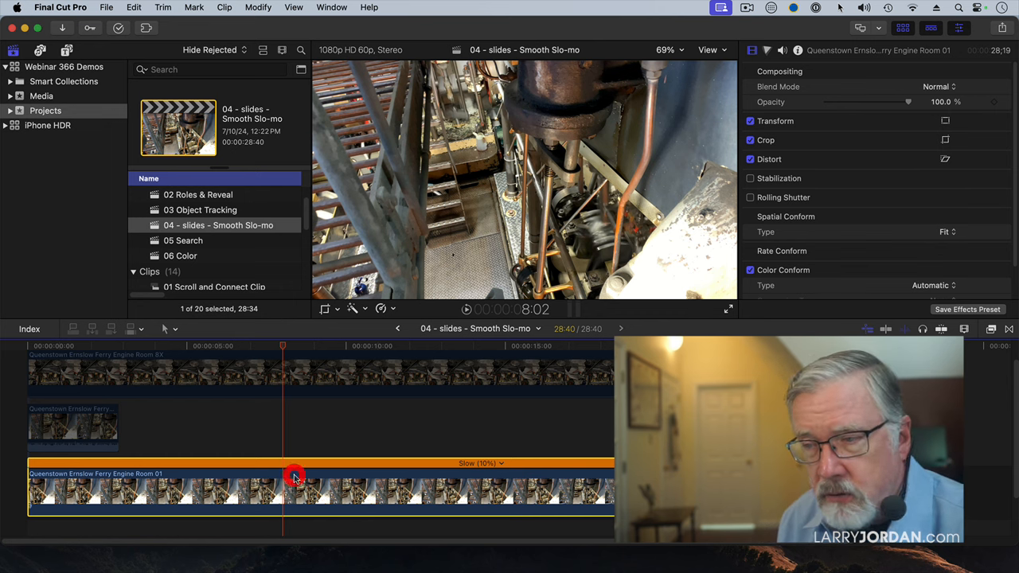
# Choose Good (Frame Blending) from the Retime menu's Video Quality options
pyautogui.click(381, 309)
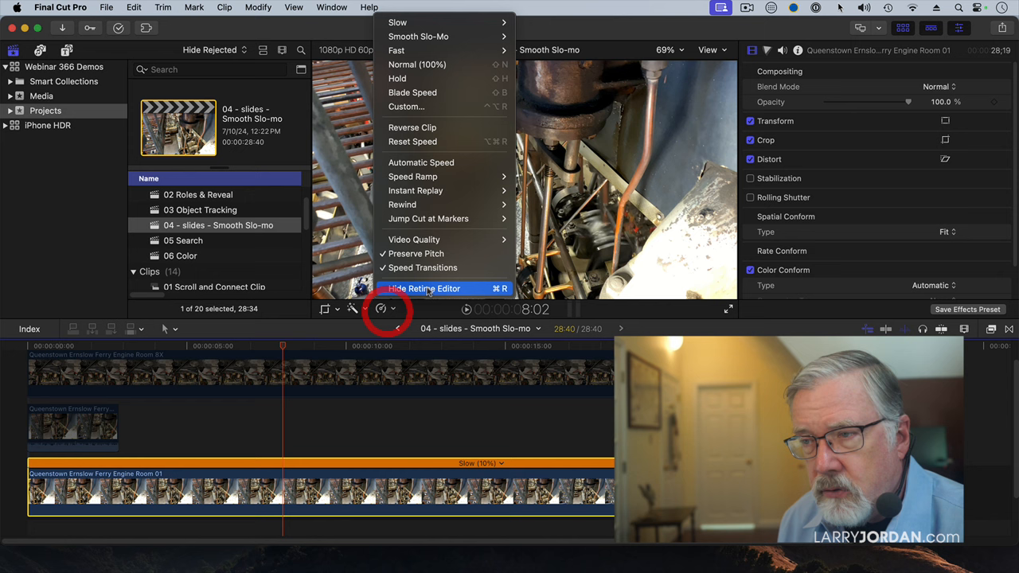
pyautogui.click(414, 239)
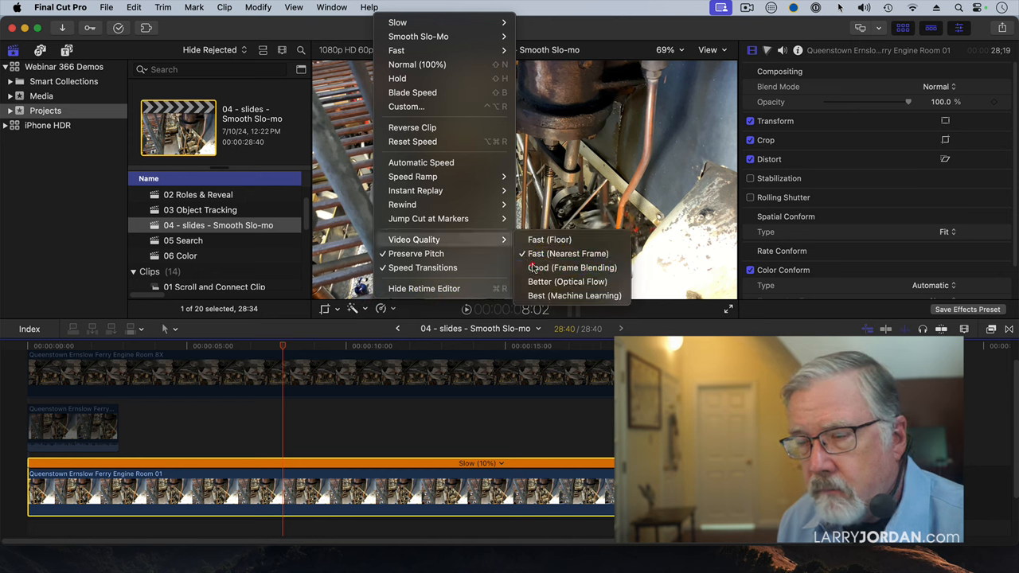
pyautogui.click(220, 345)
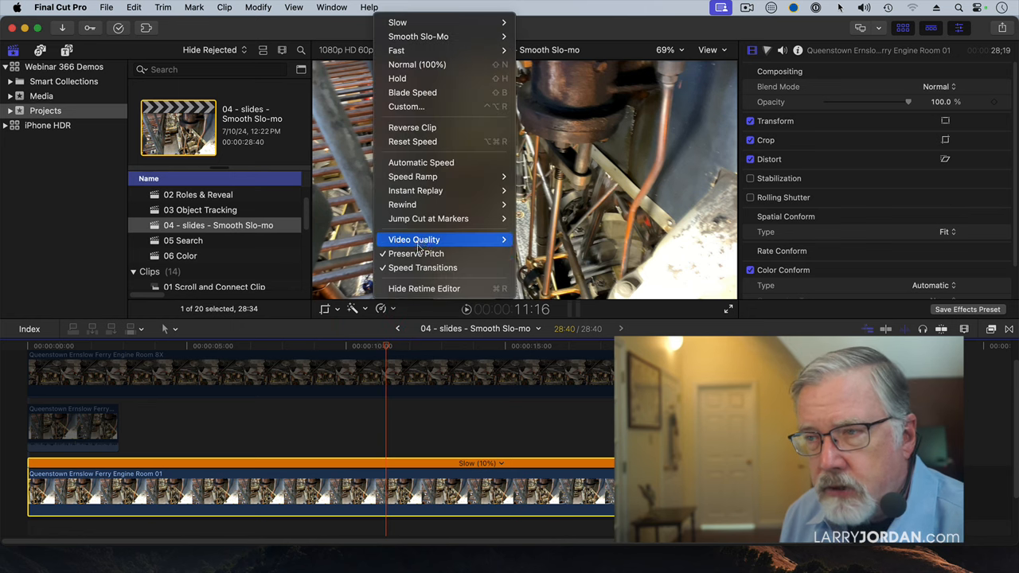
pyautogui.moveTo(414, 240)
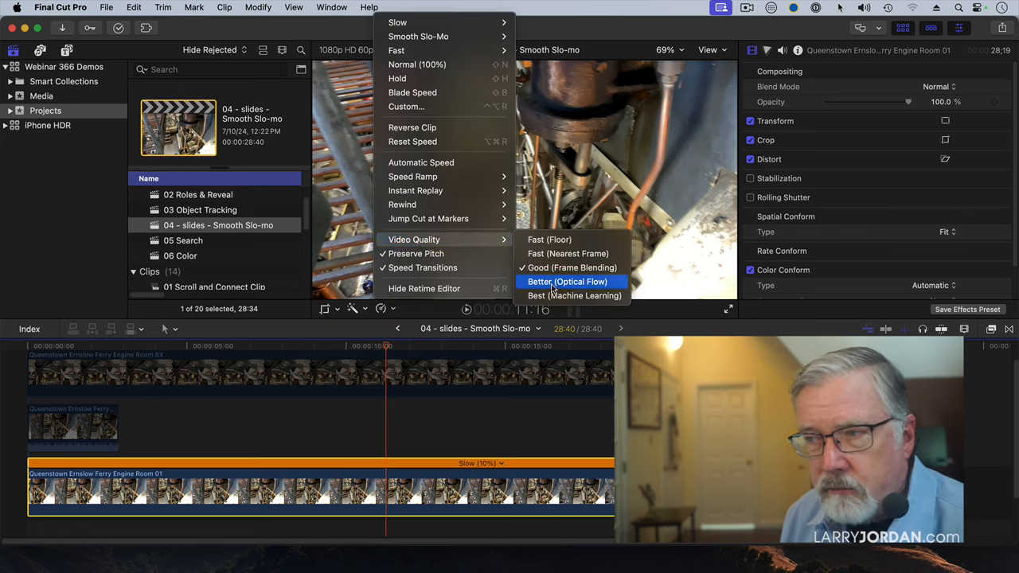
# Apply Better (Optical Flow) video quality and review the slowed clip
pyautogui.click(567, 281)
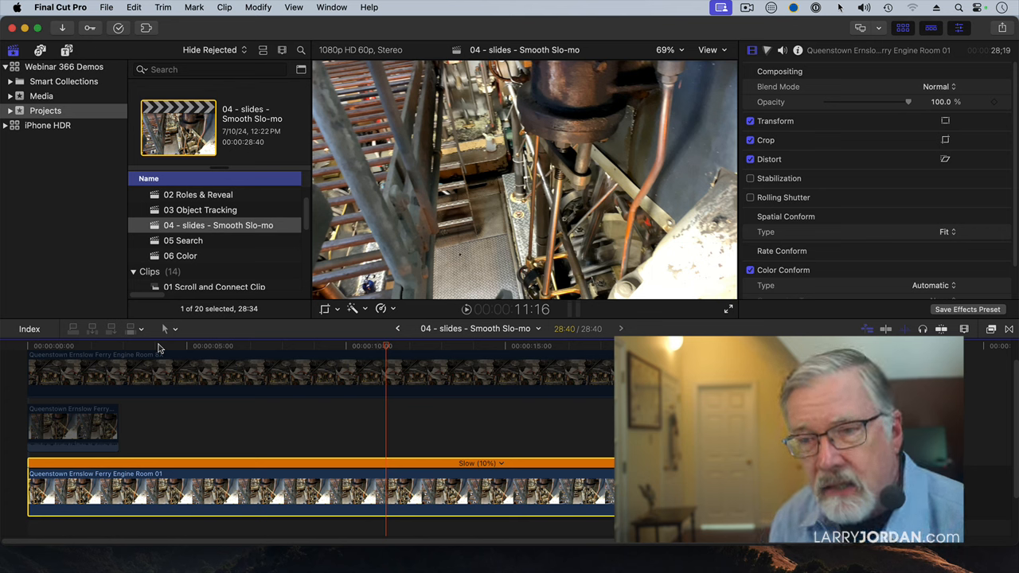
pyautogui.click(62, 350)
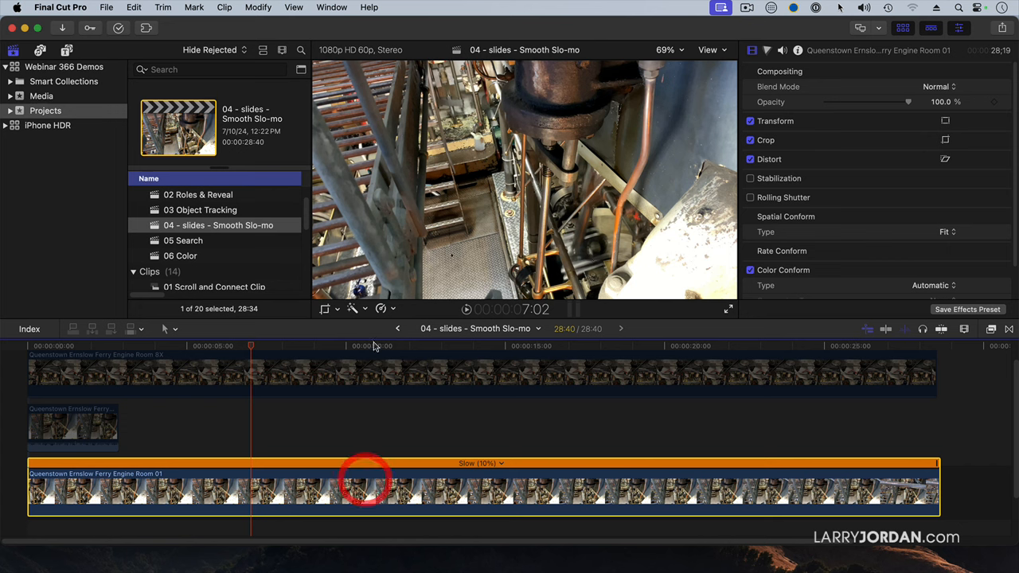
# Reset Engine Room 01 to Normal (100%), apply Smooth Slo-Mo 10%, and dismiss the dropped-frames alert
pyautogui.click(383, 309)
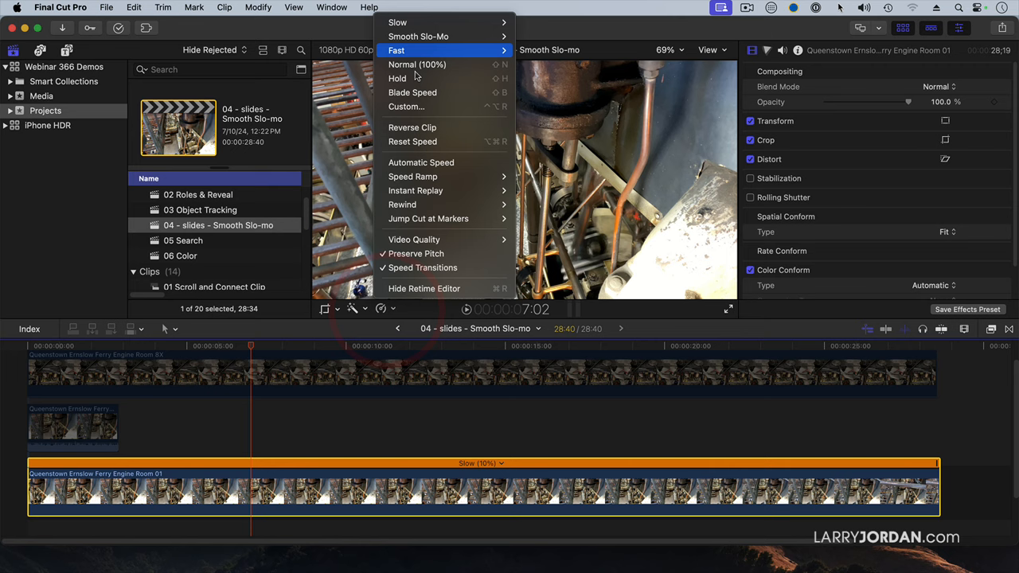
pyautogui.click(417, 64)
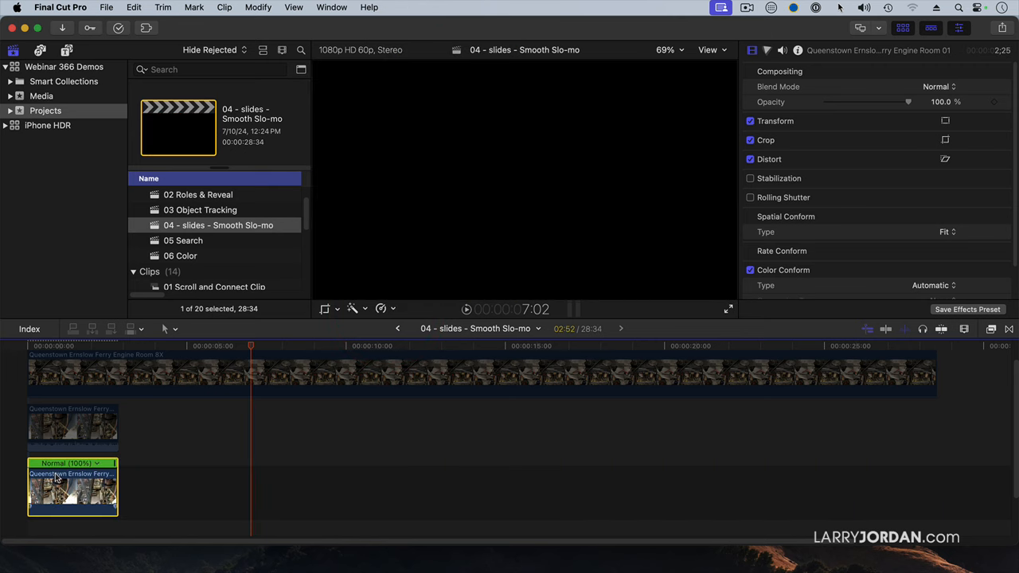
pyautogui.click(381, 309)
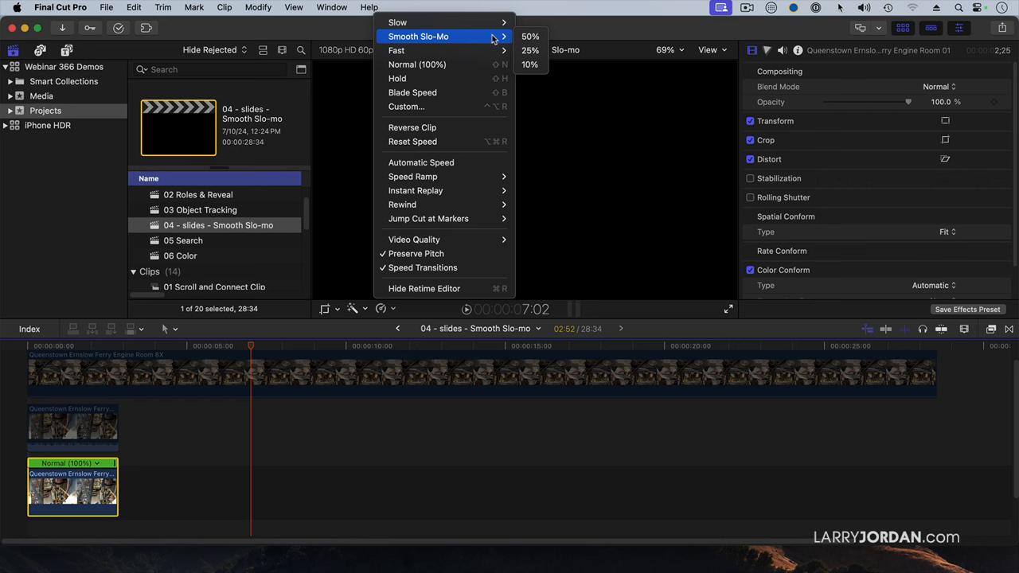
pyautogui.click(530, 65)
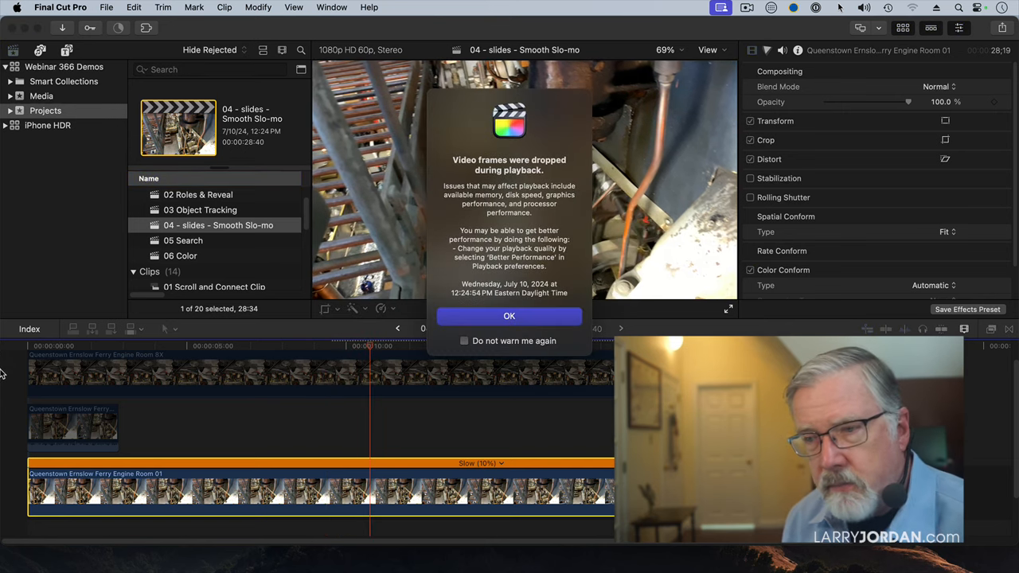
pyautogui.click(509, 316)
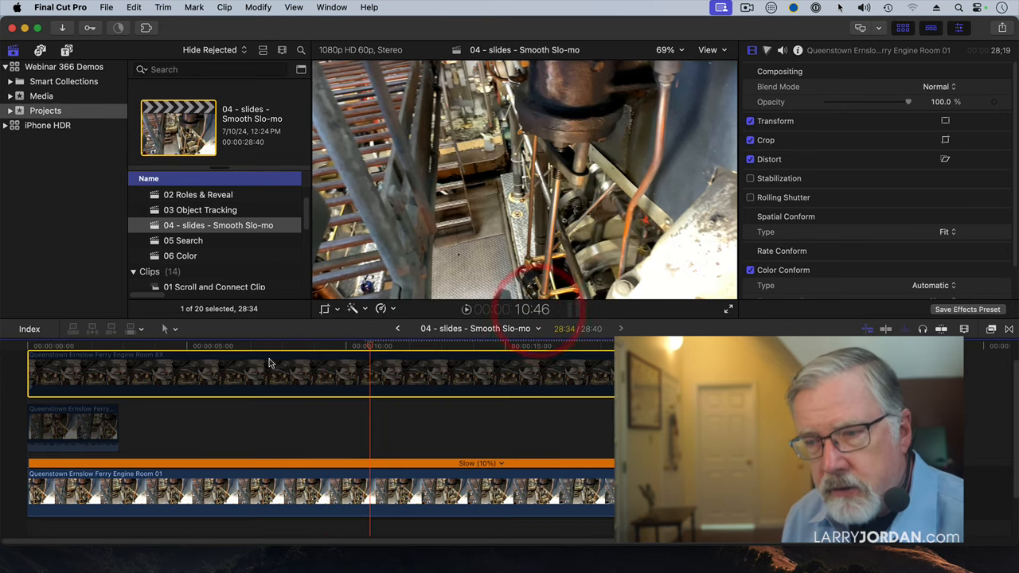